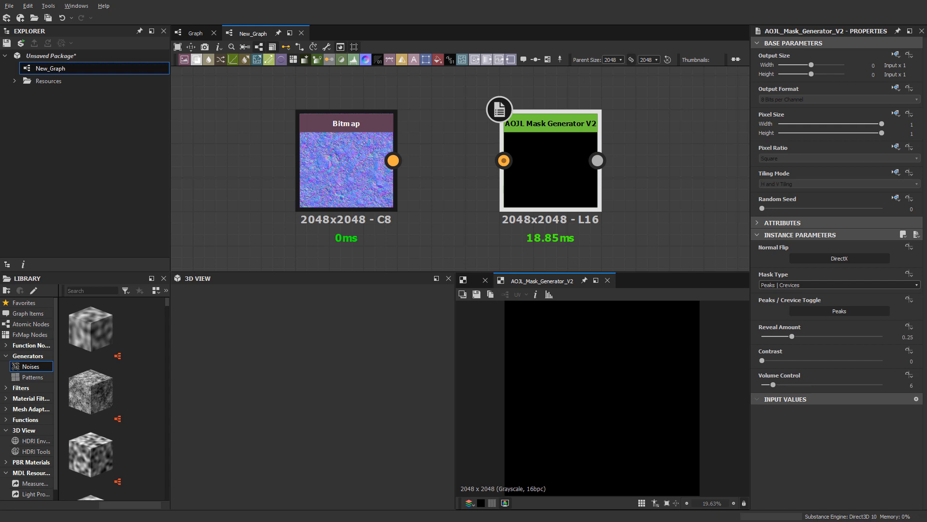
mouse_move(582, 241)
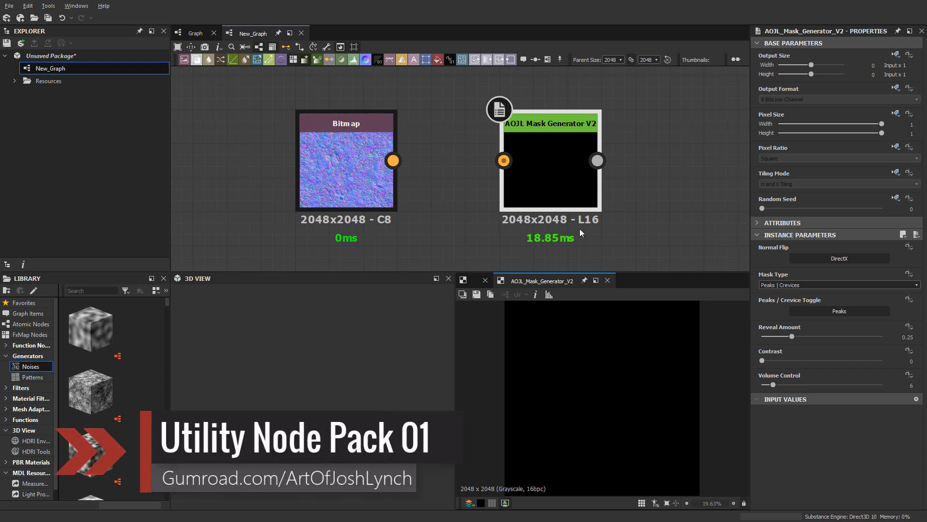
mouse_move(621, 240)
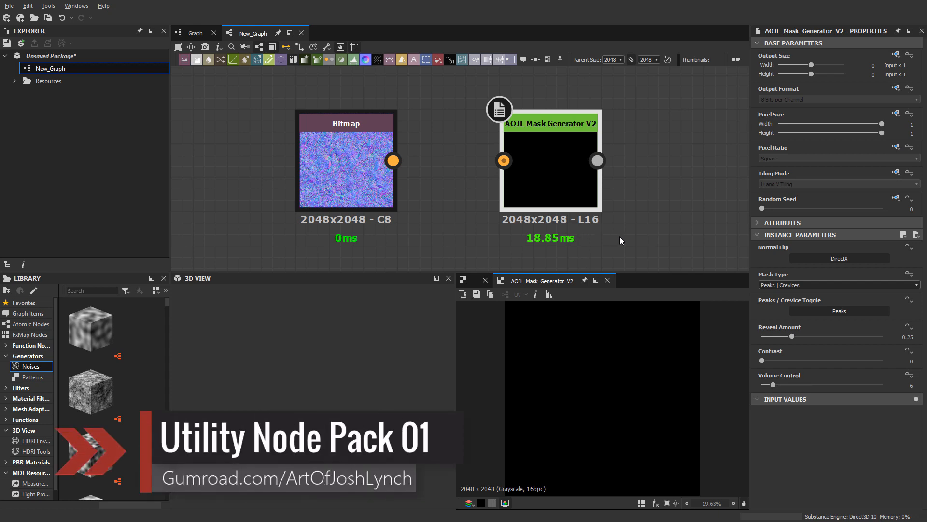
mouse_move(646, 243)
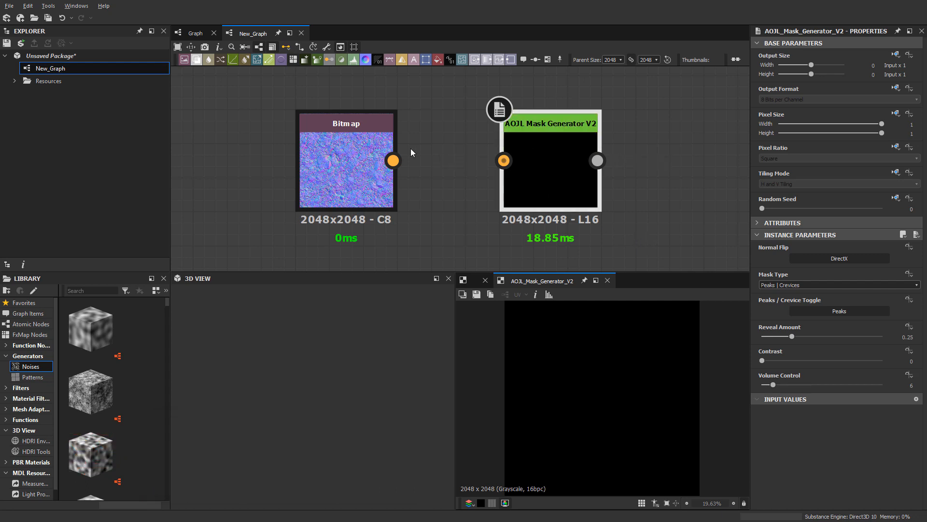
Step: Select the clay ground normal map Bitmap node and zoom into its 2D preview
click(346, 160)
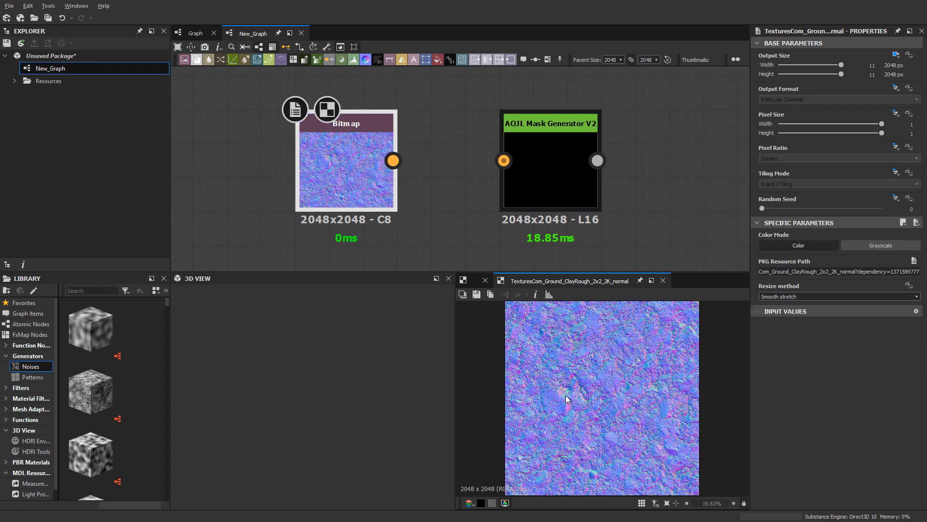
scroll(up, 3)
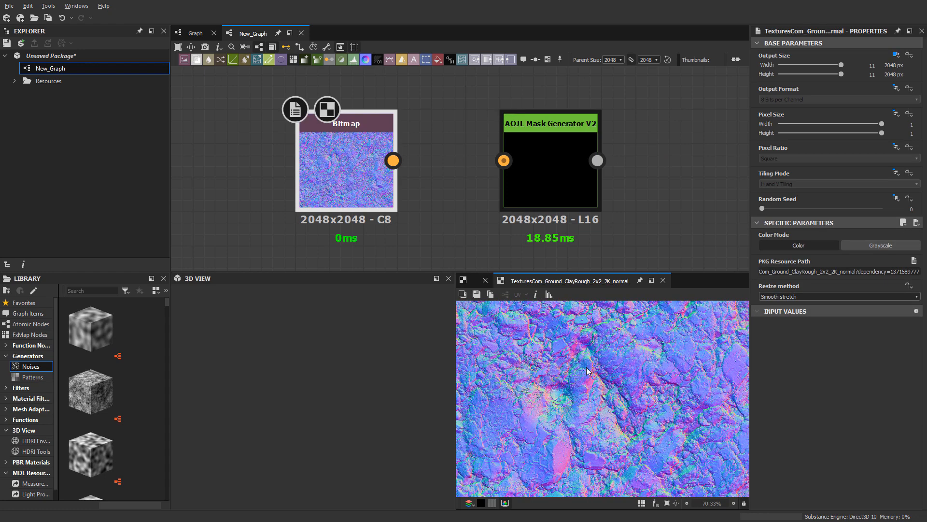
mouse_move(777, 385)
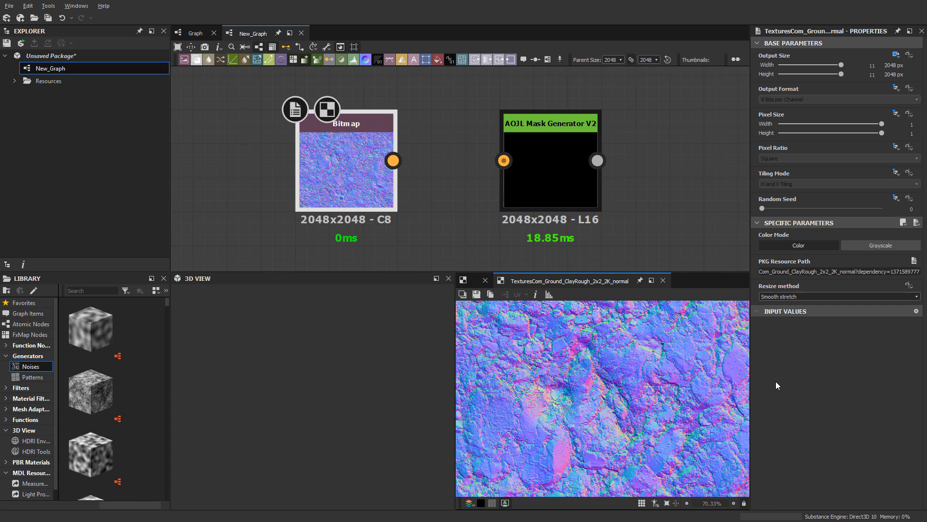
mouse_move(553, 391)
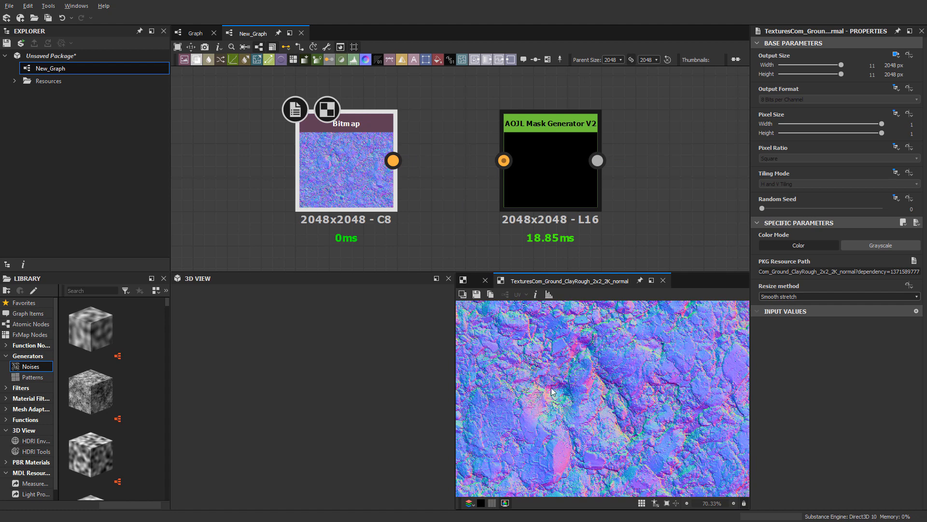
mouse_move(595, 388)
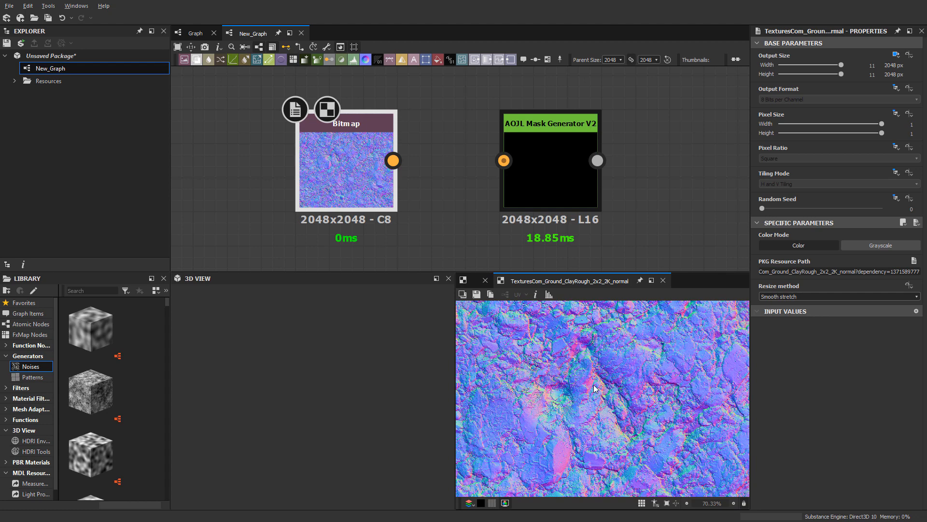
mouse_move(590, 403)
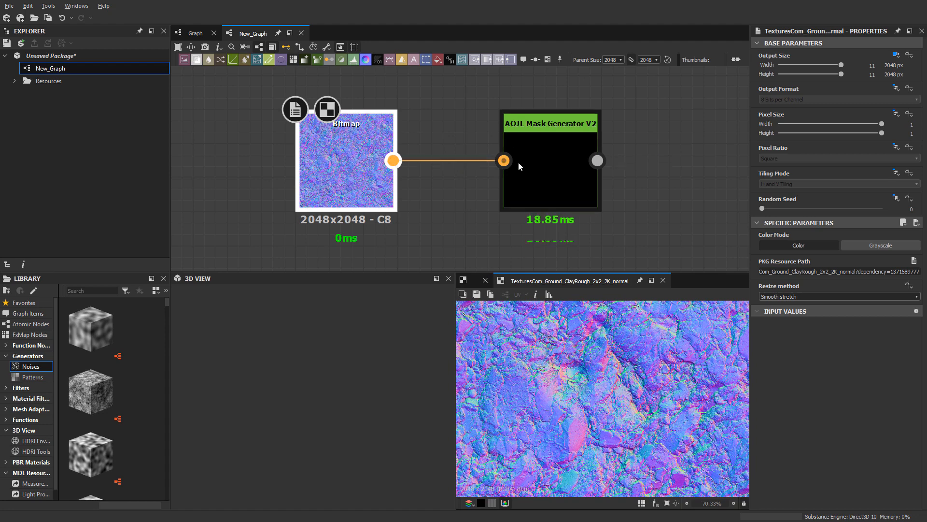
Step: Connect the normal map to the mask generator, set Normal Flip to OpenGL, and compare against the bitmap
click(550, 160)
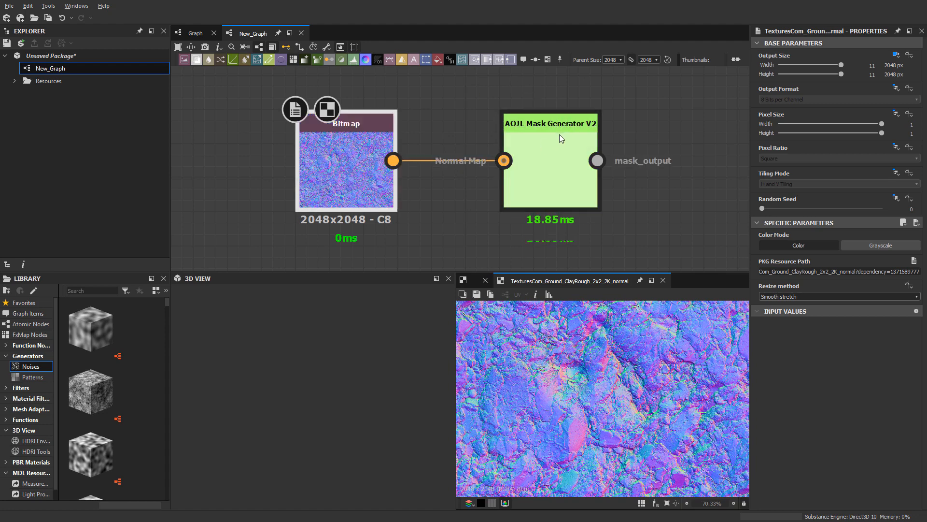
click(550, 160)
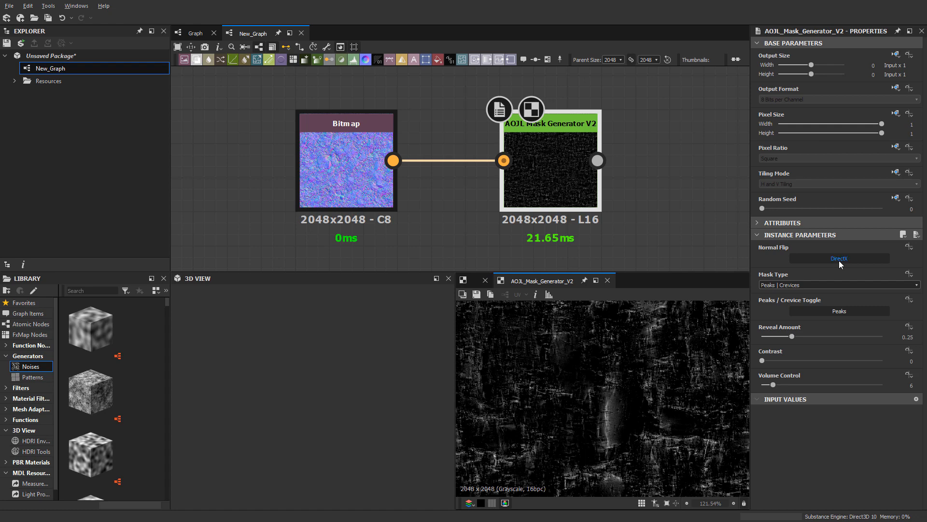
mouse_move(847, 264)
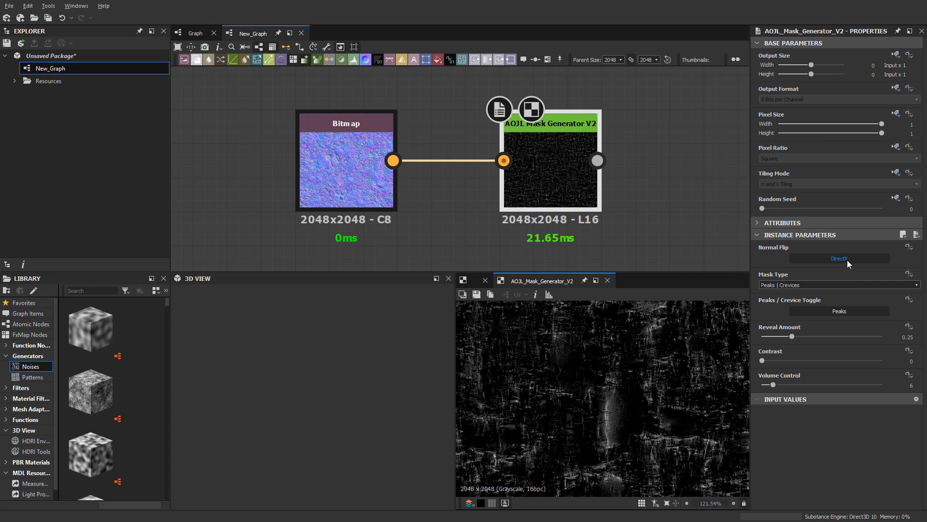
click(838, 258)
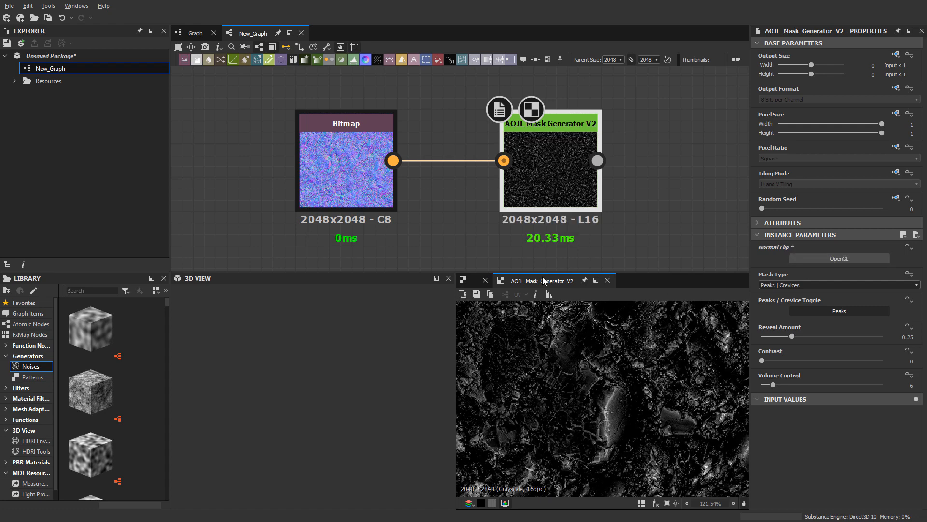
click(345, 163)
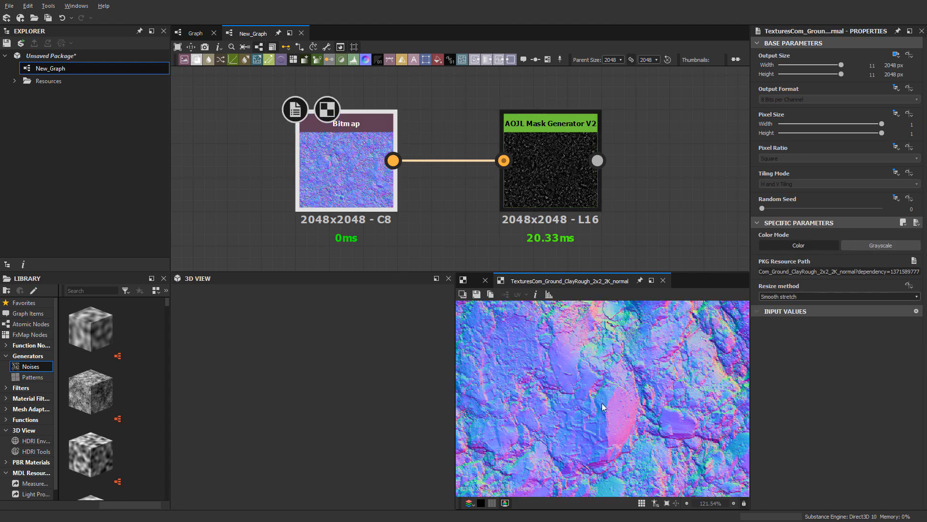
click(549, 160)
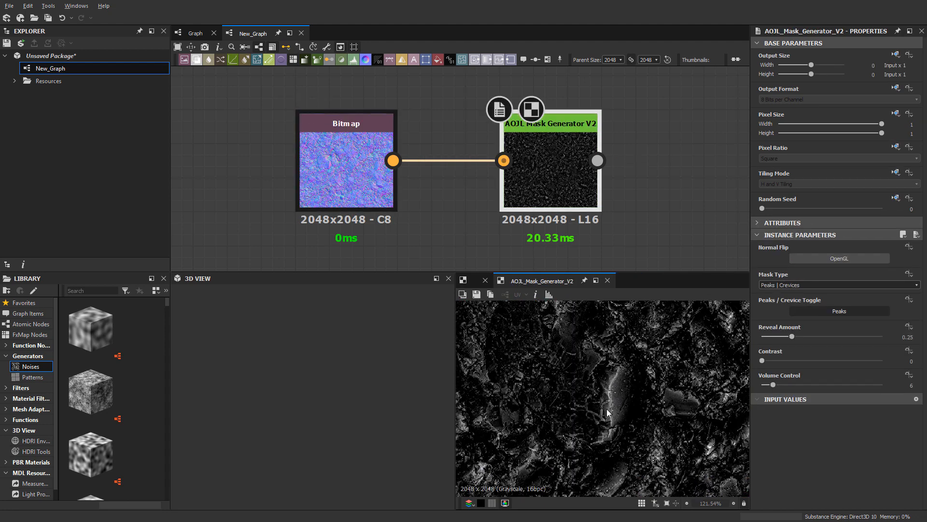
Step: Set Reveal Amount to 0.34, Contrast to 0.47 and Volume Control to 2.05
scroll(down, 3)
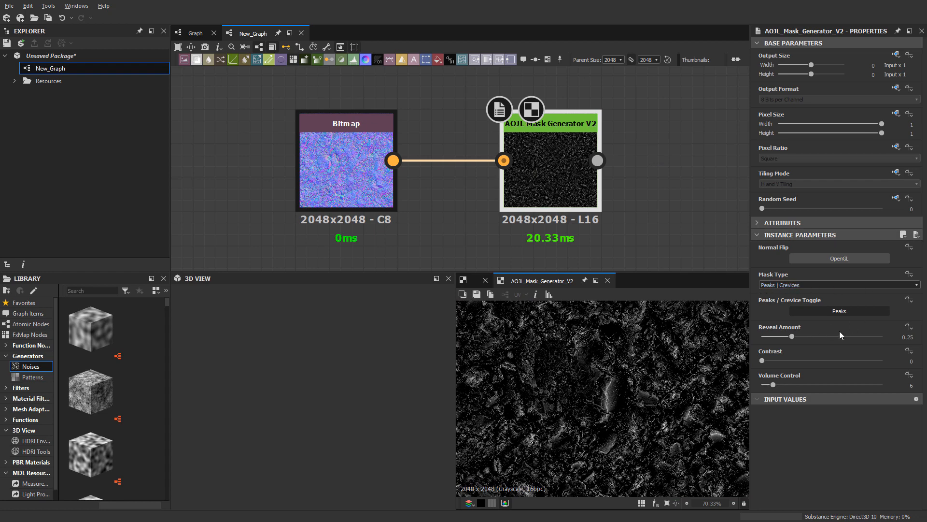
scroll(up, 3)
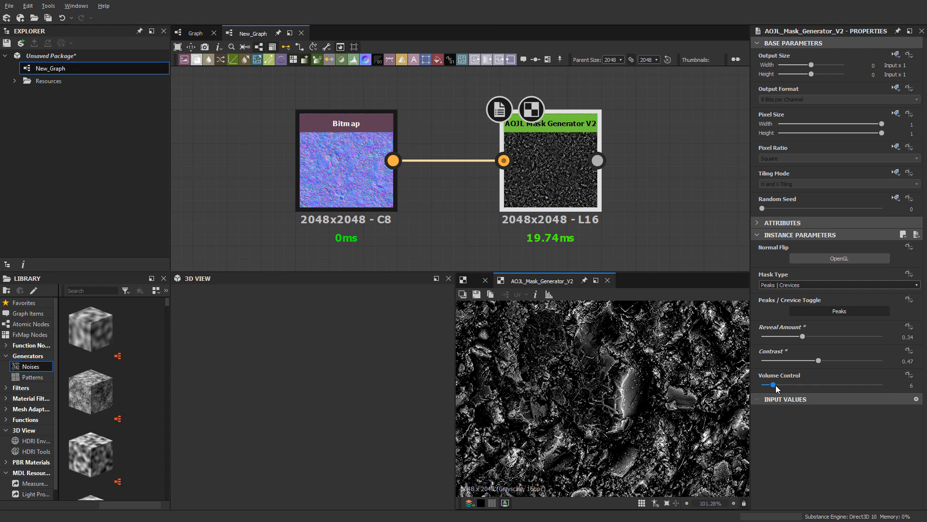
mouse_move(723, 385)
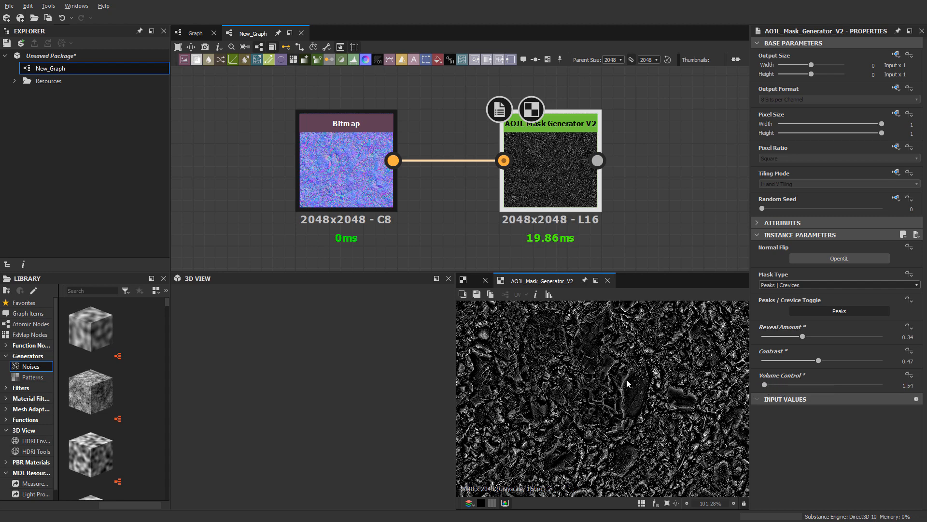
scroll(up, 3)
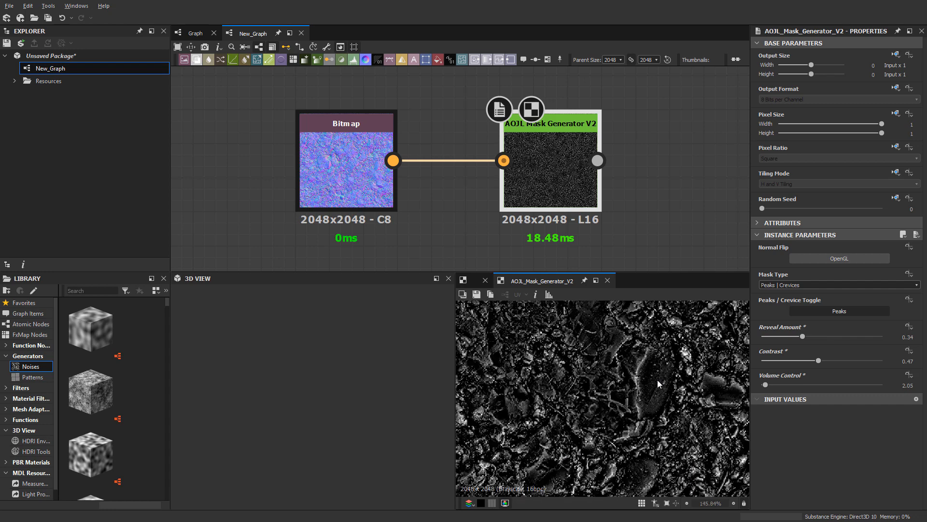
scroll(down, 3)
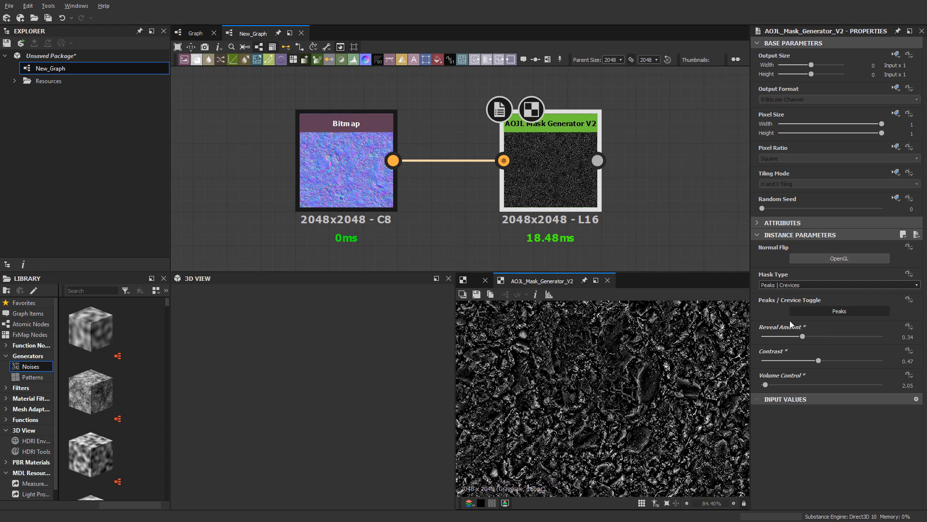
mouse_move(787, 306)
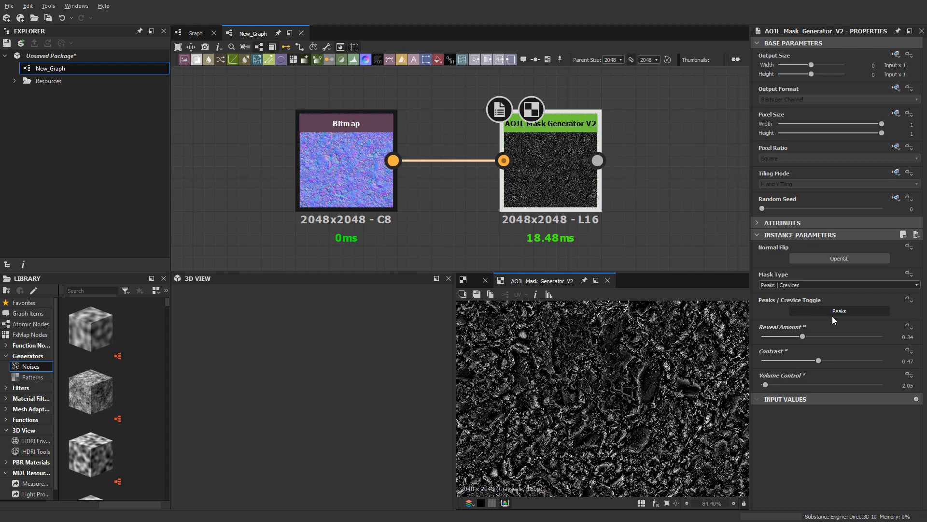
Step: Preview the source normal map, then return to the Crevices mask with Volume Control at 3.84
click(838, 311)
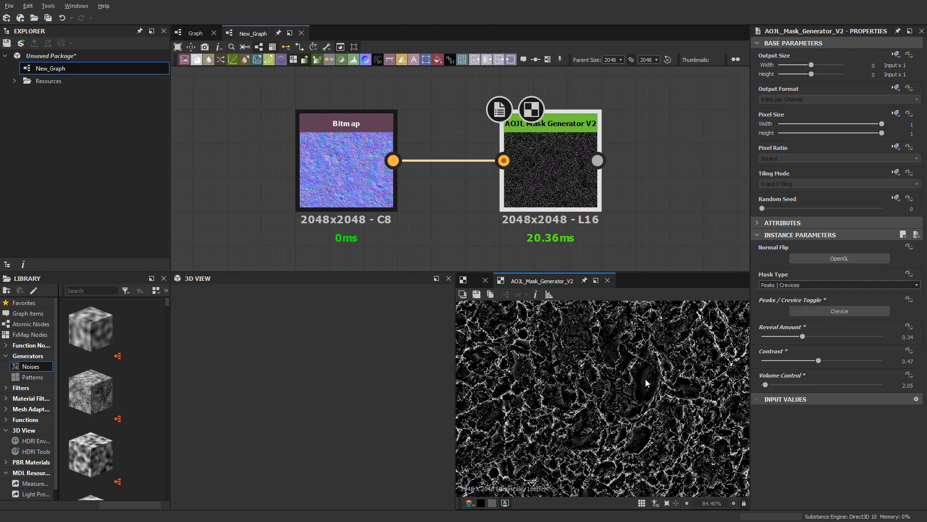
scroll(up, 3)
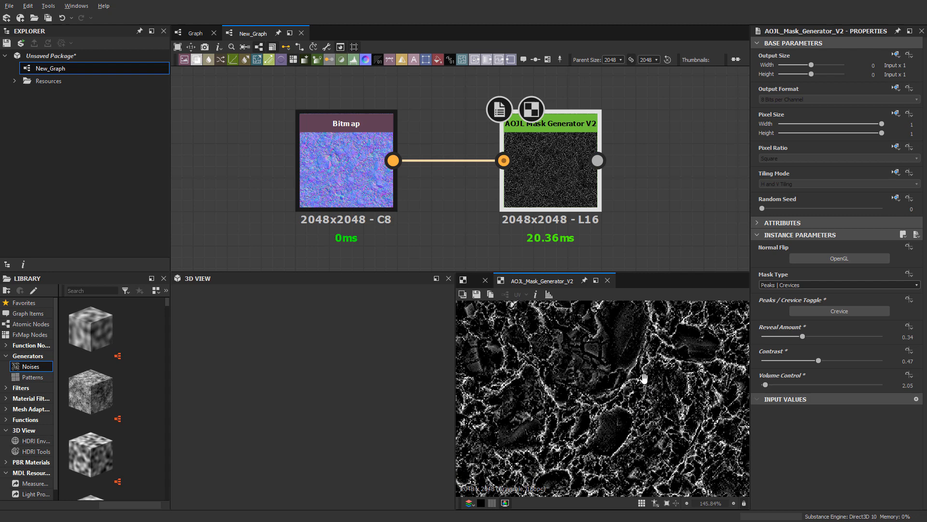
mouse_move(672, 379)
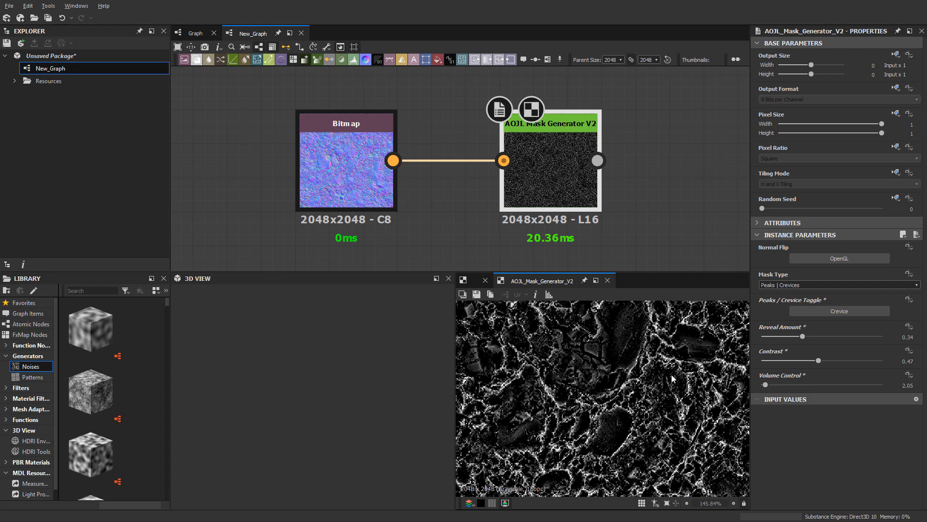
click(346, 160)
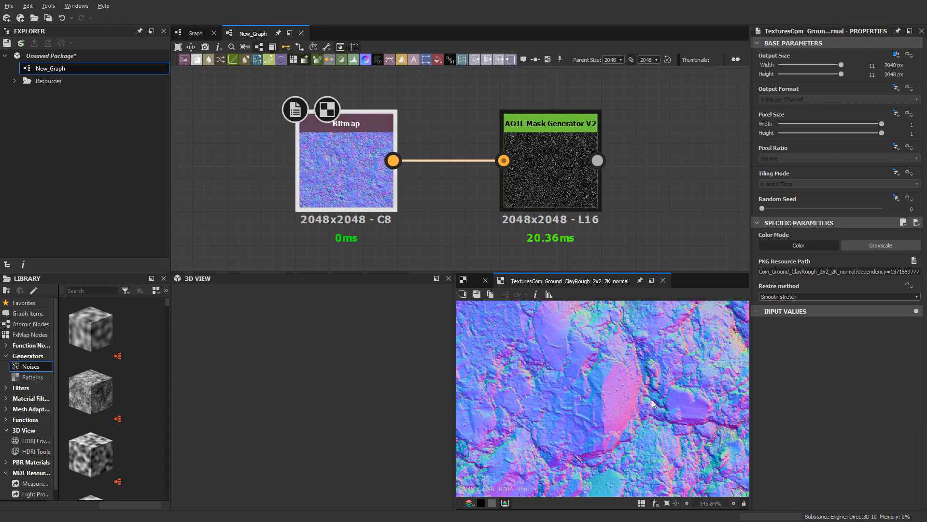
scroll(up, 3)
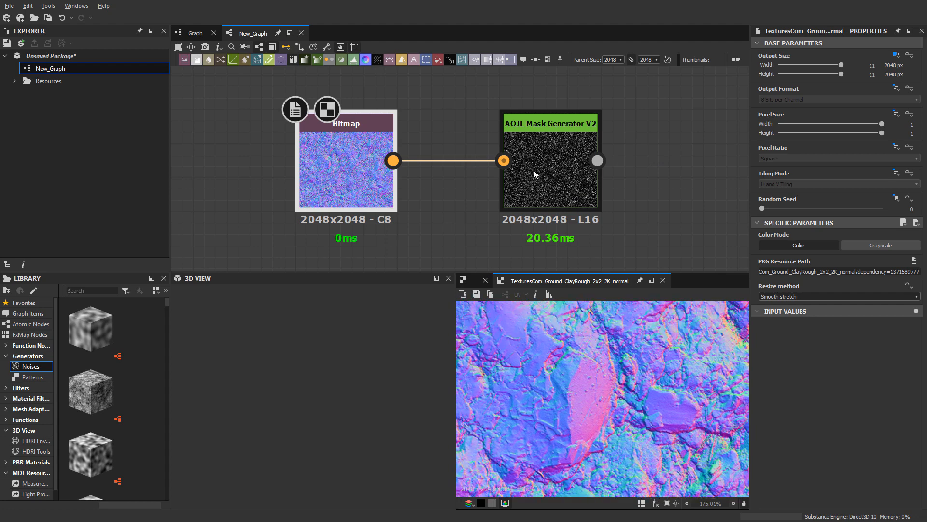
click(549, 160)
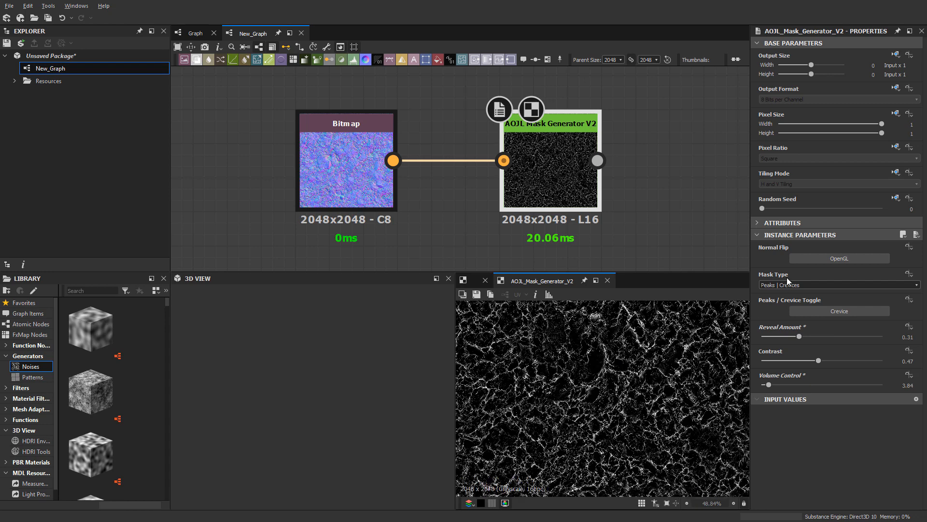
Step: Switch Mask Type to Vertical, flip its reveal side, and strengthen reveal, contrast and volume
click(838, 285)
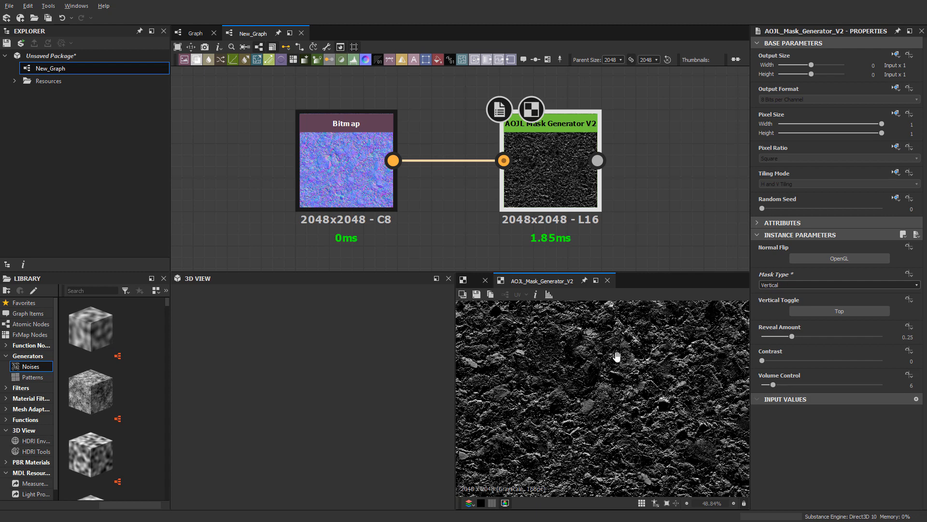
scroll(up, 3)
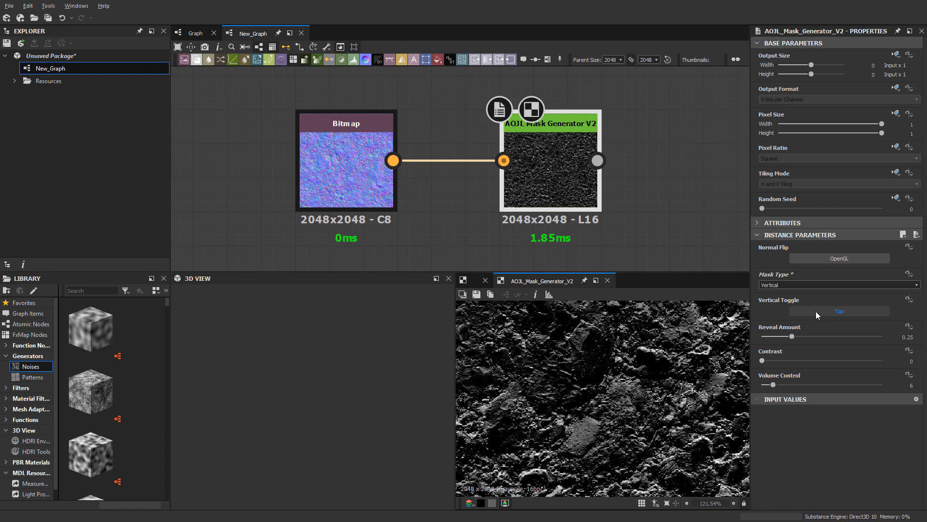
click(839, 310)
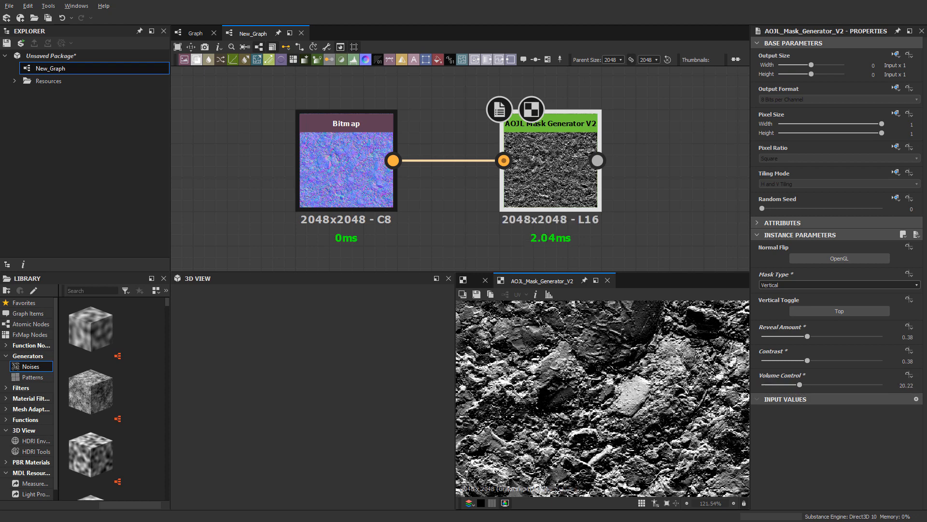
scroll(down, 3)
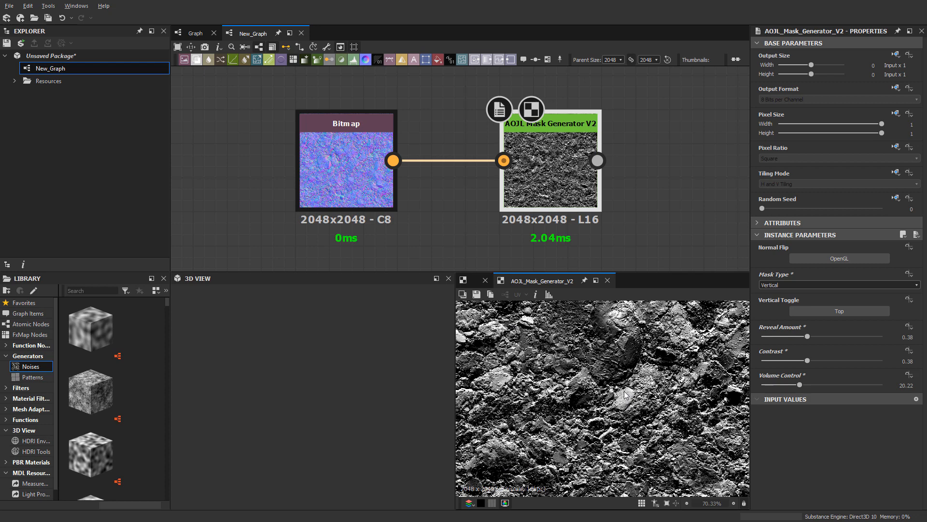
Step: Change Mask Type to Horizontal and adjust its settings
click(836, 285)
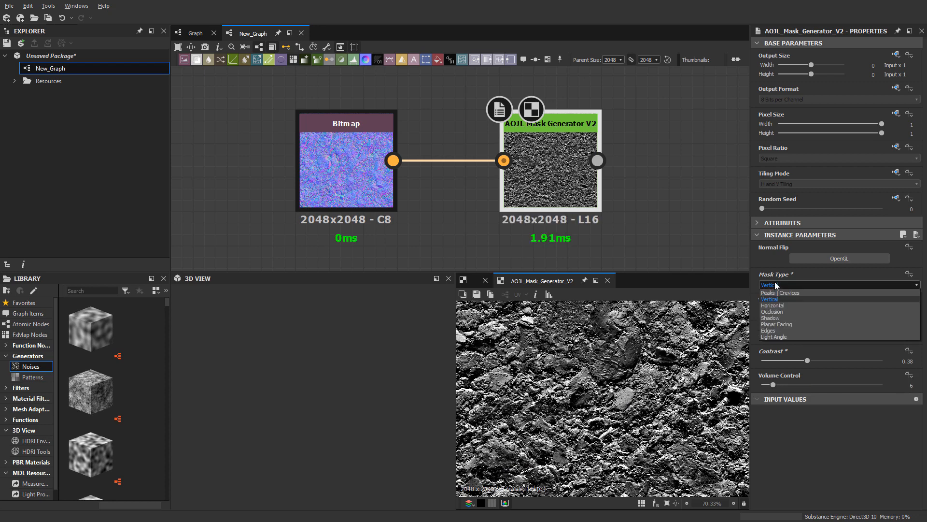
click(772, 305)
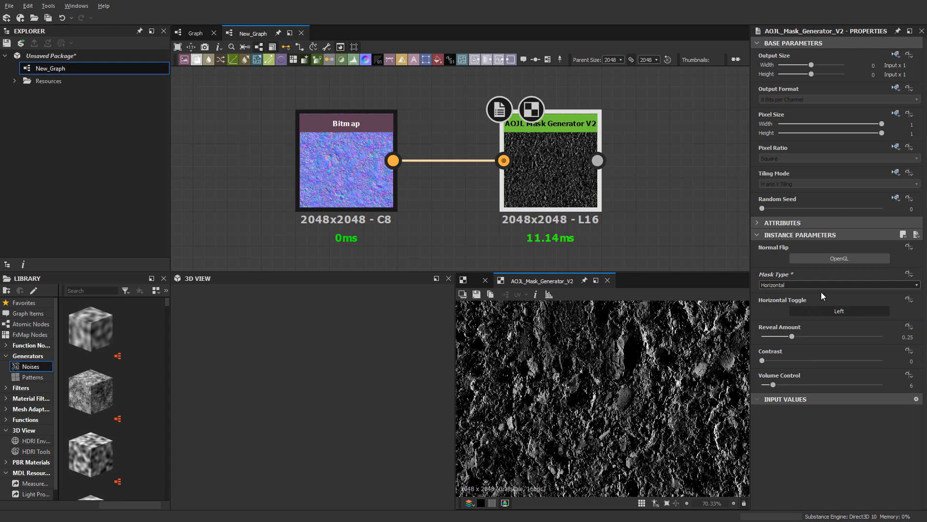
click(838, 311)
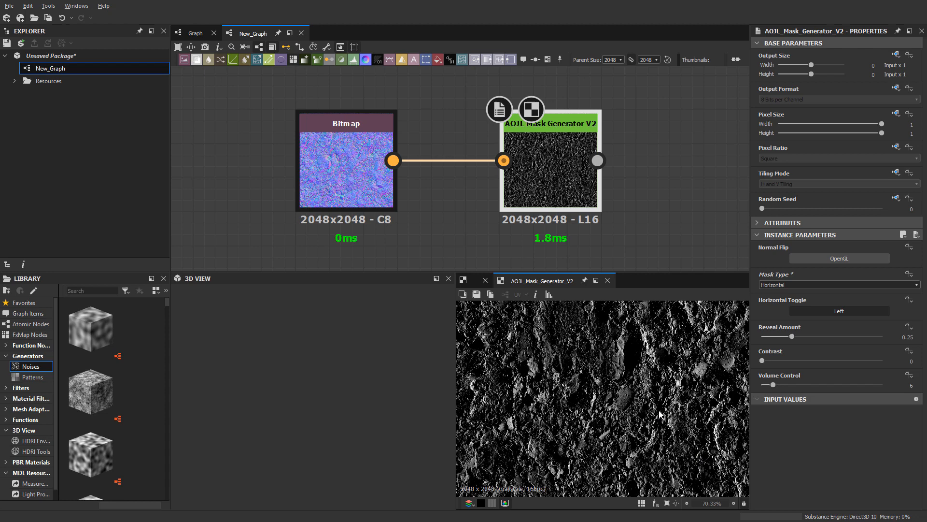
click(837, 284)
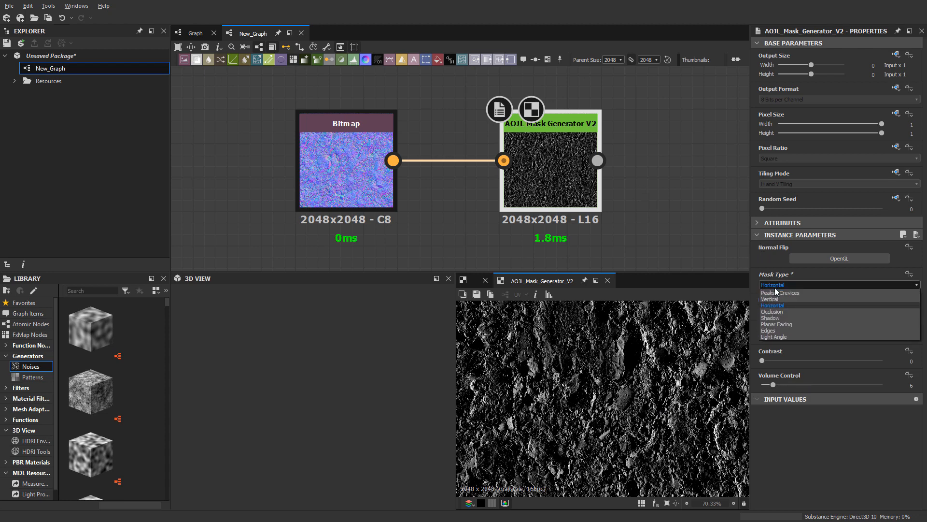
Step: Select Occlusion as the mask type and raise Reveal Amount to 0.5
click(772, 311)
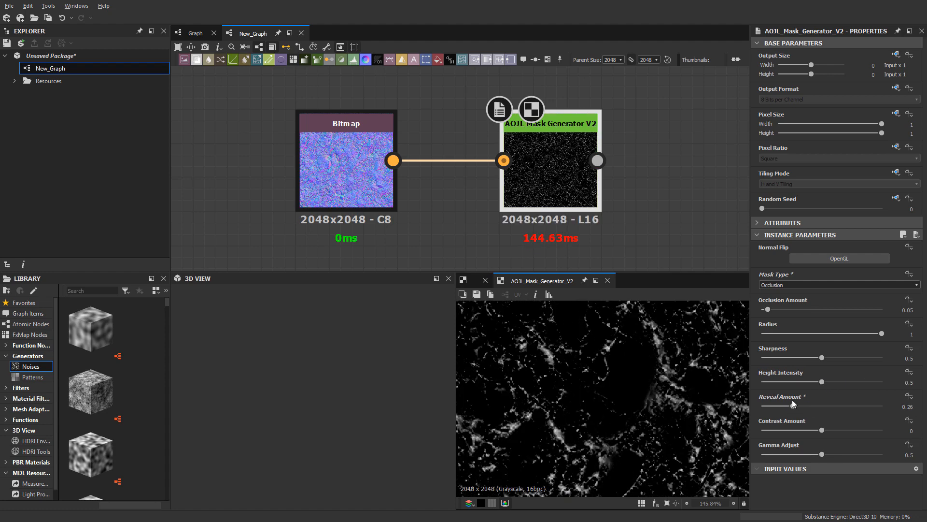
mouse_move(798, 307)
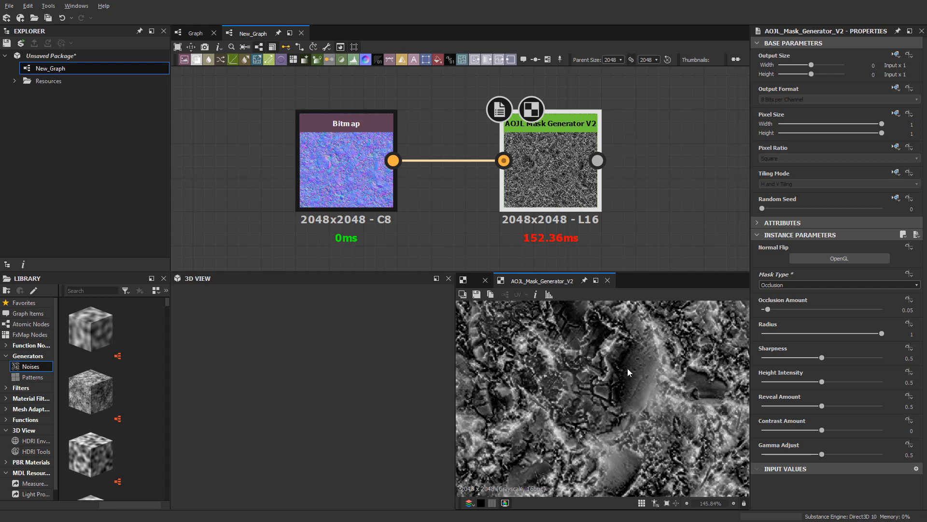
Step: Switch the Mask Type dropdown from Occlusion to Shadow
click(837, 285)
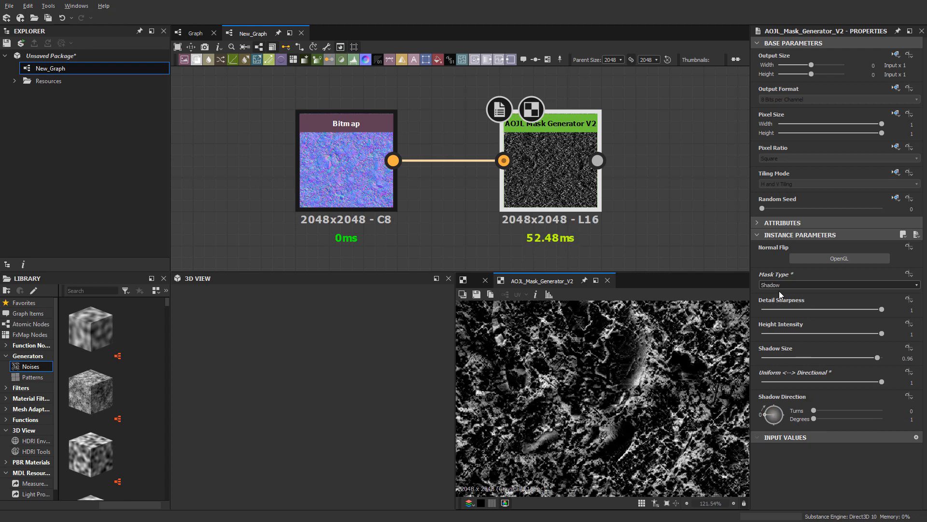
click(837, 284)
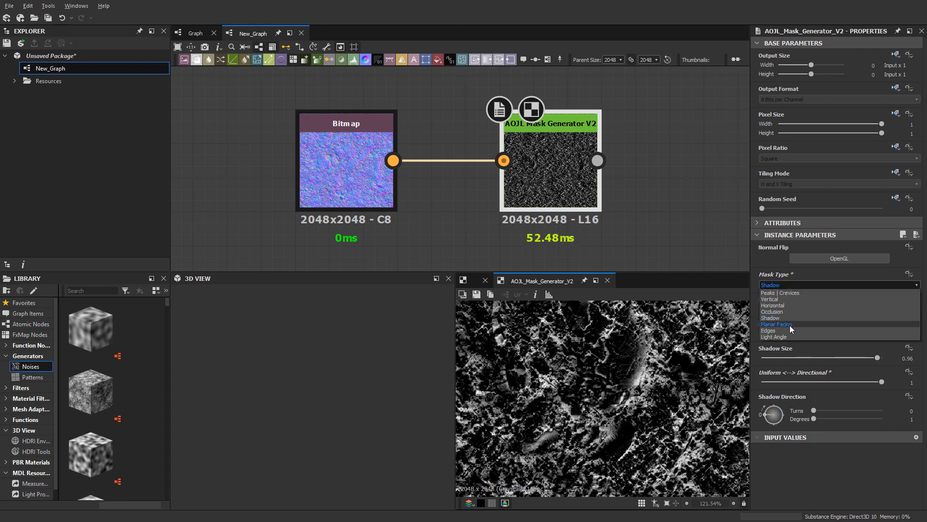
Step: Select Planar Facing with Reveal Amount 0.33, resetting Gamma Adjust and Invert to defaults
click(778, 324)
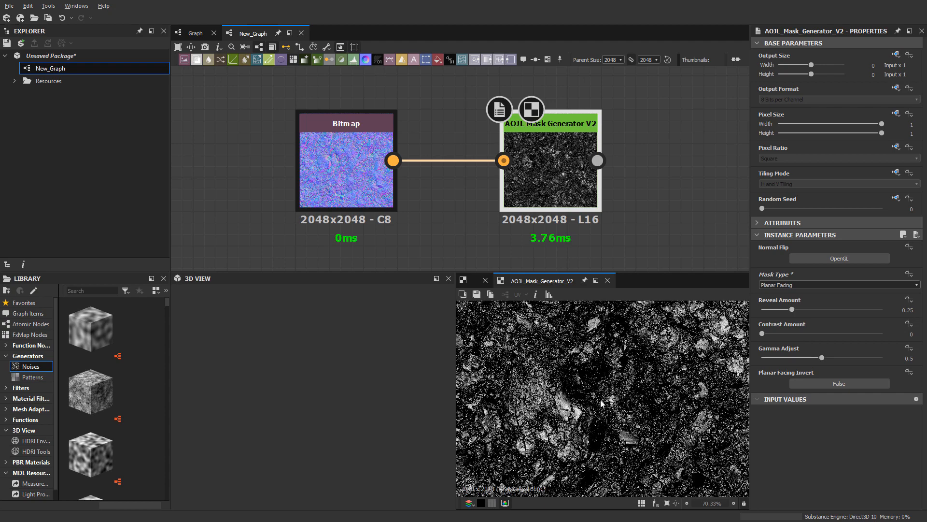
scroll(up, 3)
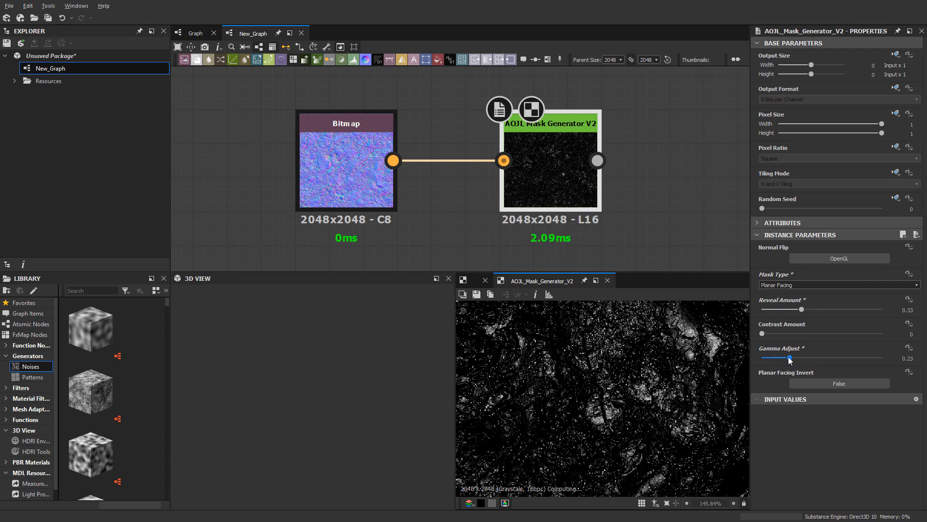
click(838, 383)
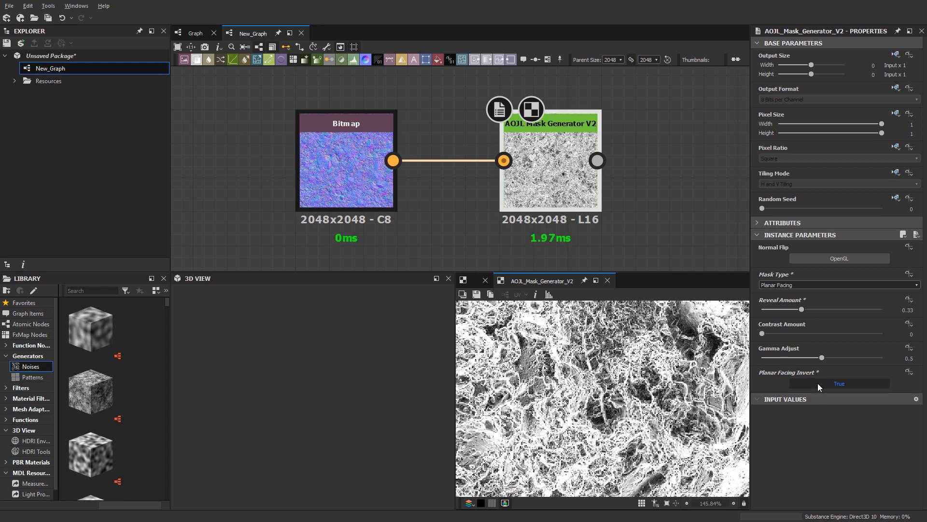
click(838, 285)
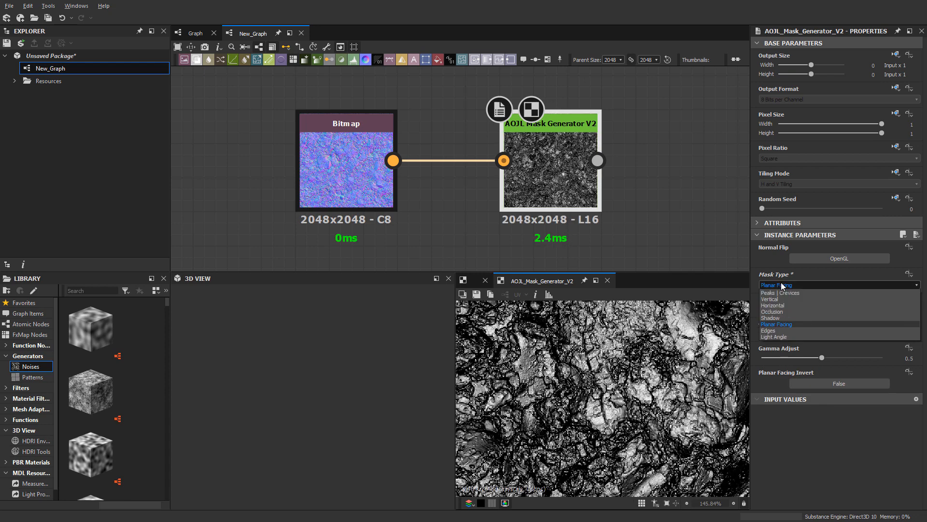
Step: Select the Edges mask, compare it with the source normal map, and reset Gamma Adjust to 0.5
click(773, 330)
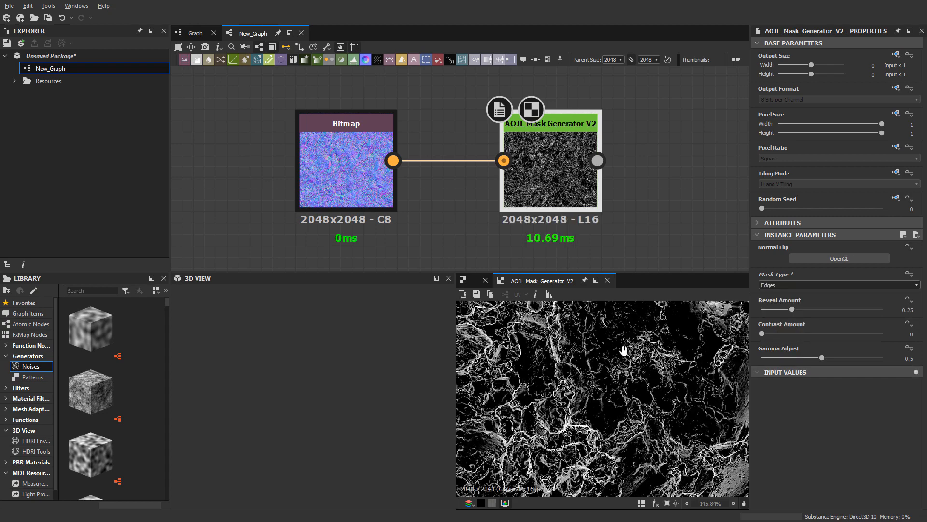
scroll(up, 3)
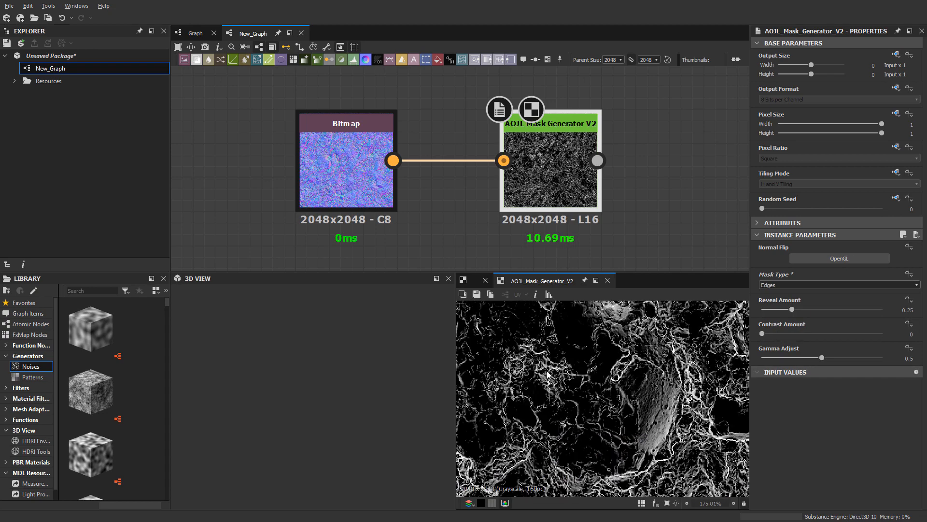
click(345, 160)
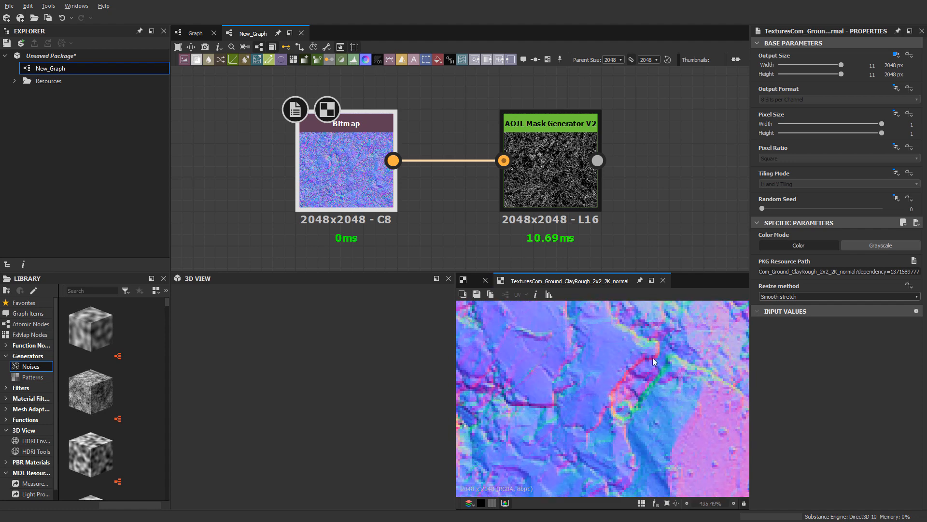
scroll(up, 3)
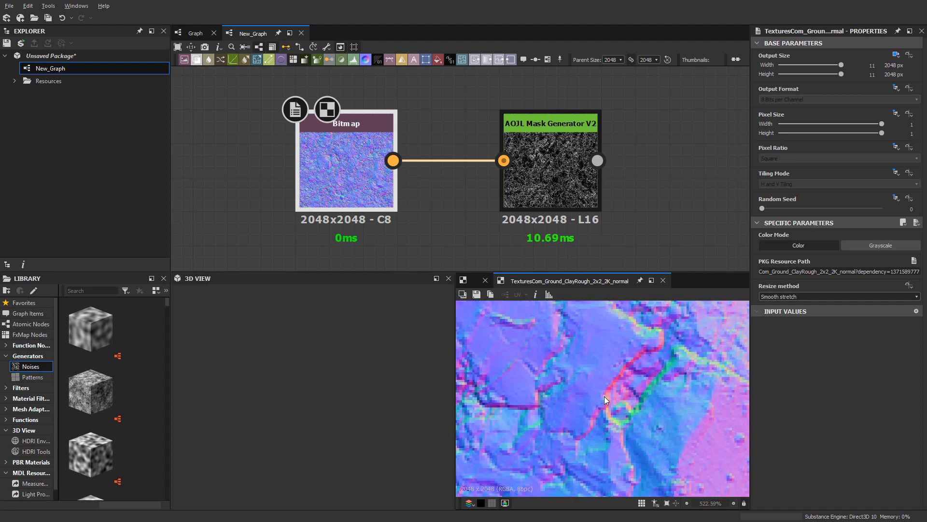
mouse_move(553, 190)
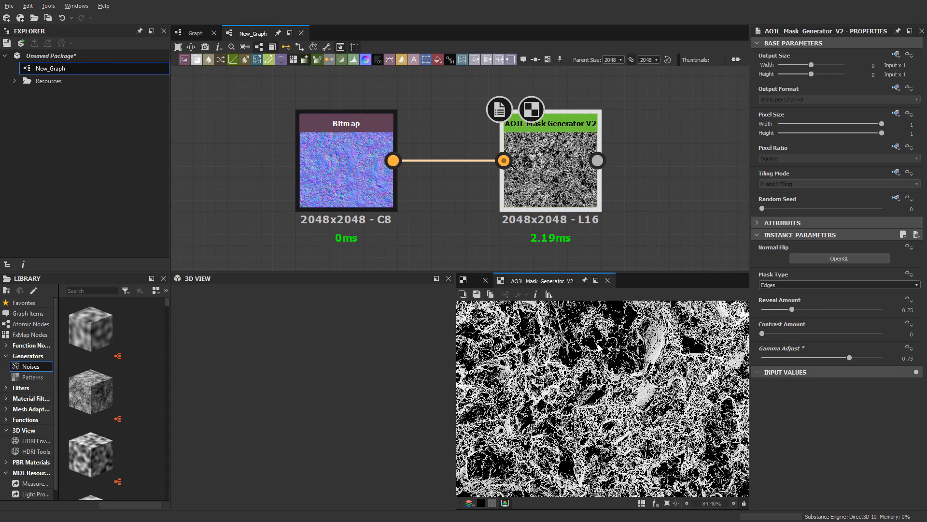
click(837, 284)
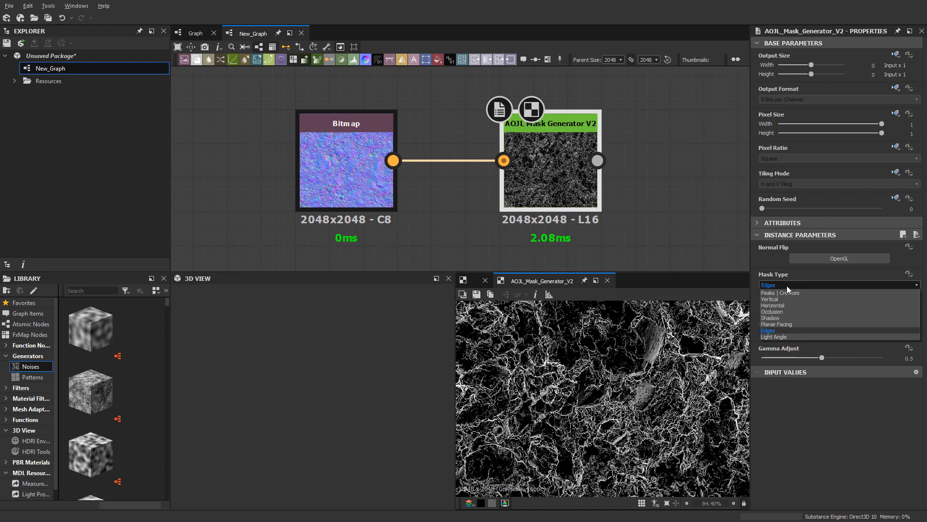
mouse_move(801, 340)
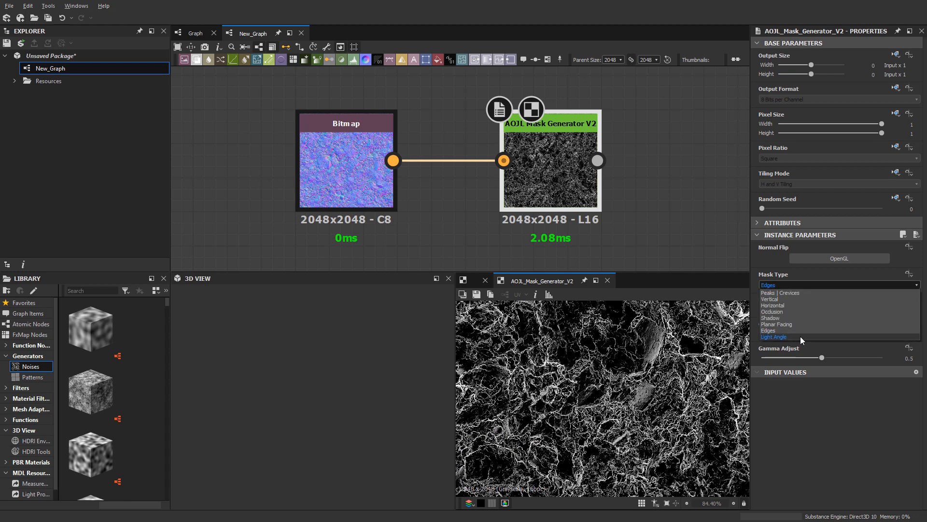
Step: Set Mask Type to Light Angle and keep Light Angle Type on Global
click(774, 336)
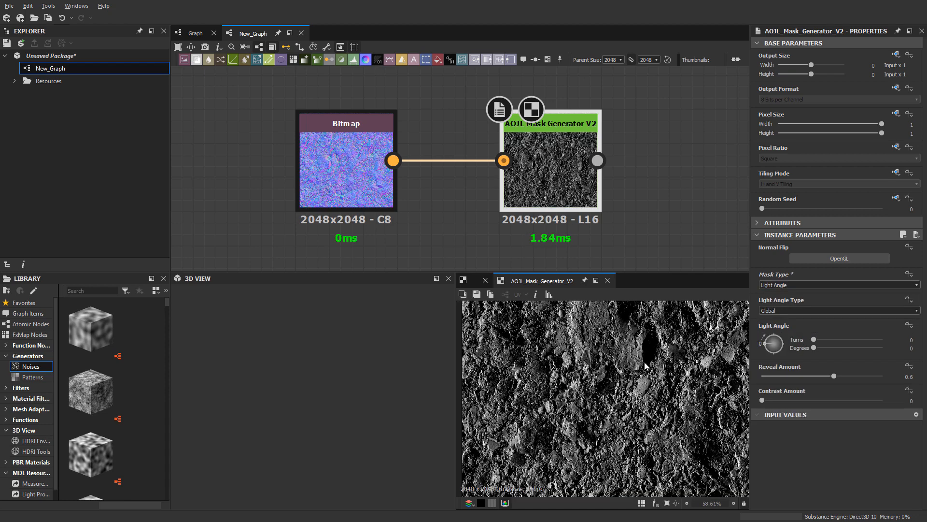
mouse_move(655, 362)
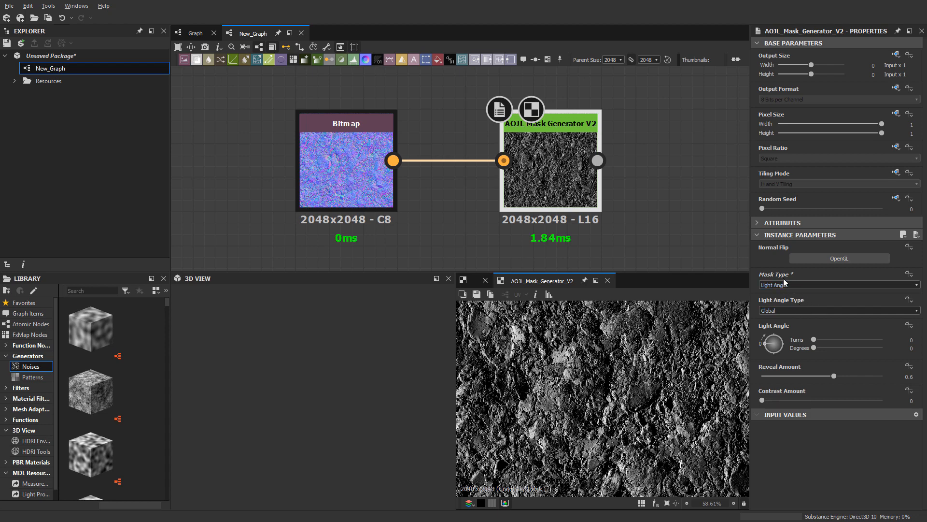
click(837, 284)
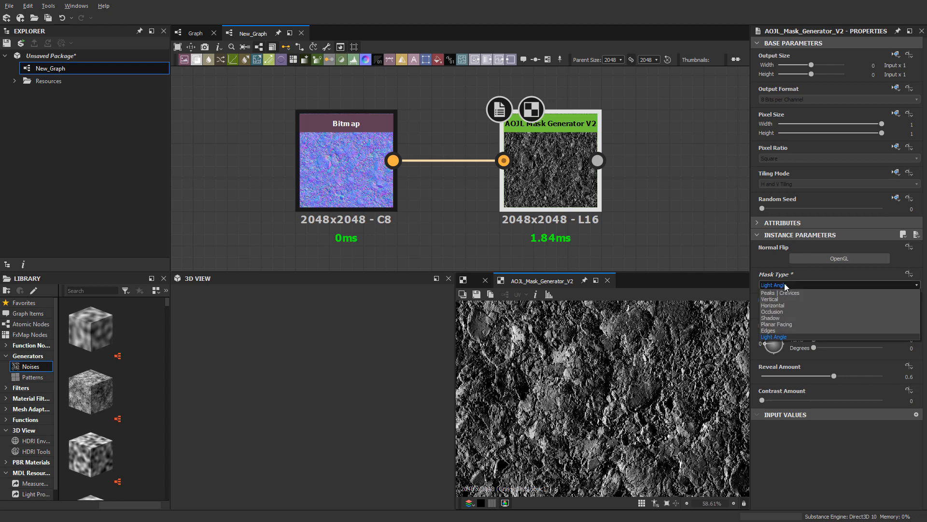
click(774, 337)
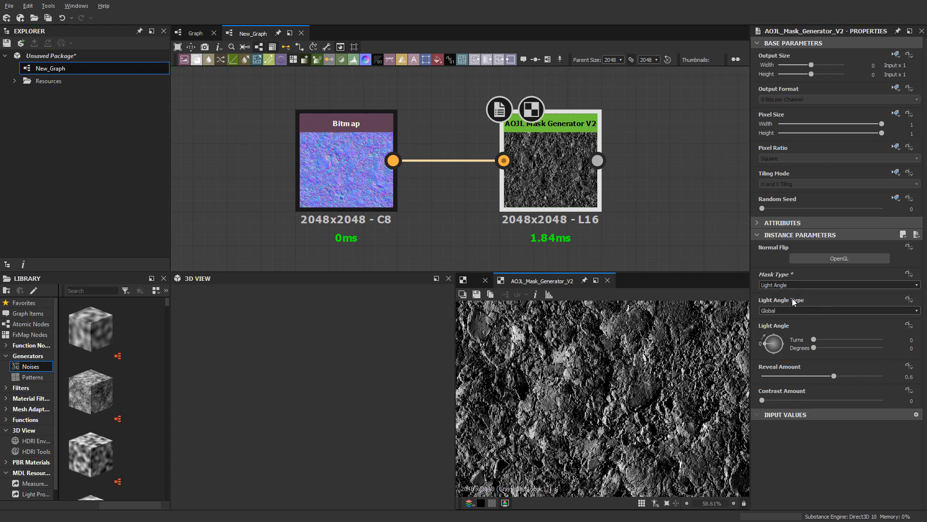
mouse_move(777, 314)
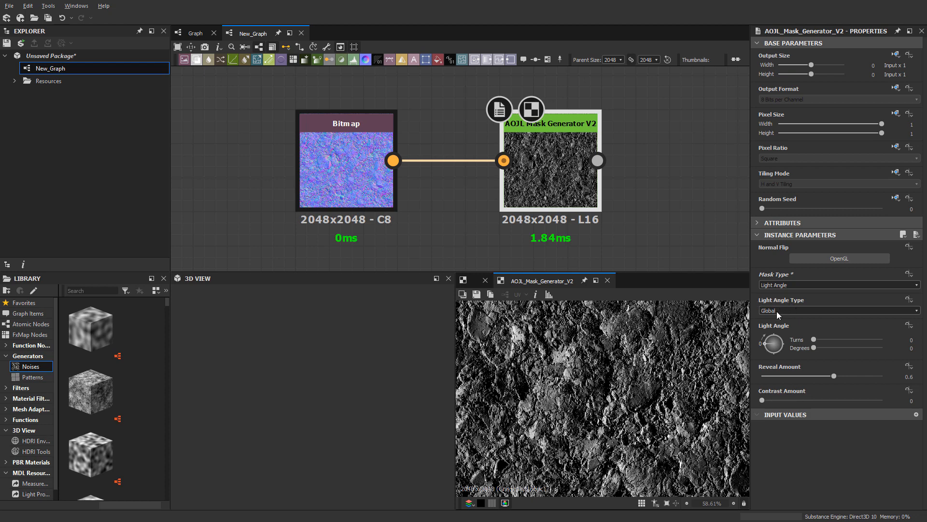
click(837, 310)
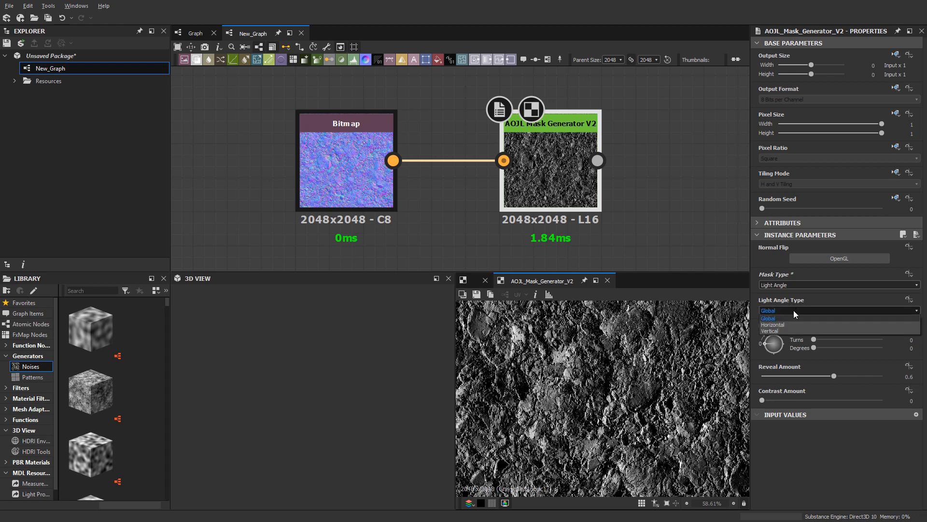
click(769, 319)
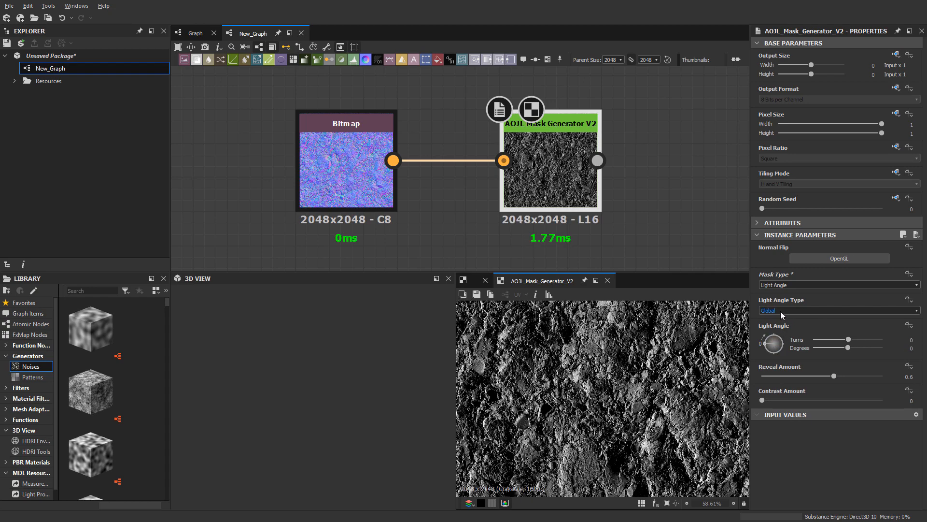
Step: Set Light Angle Type to Horizontal, angle -207° and Reveal Amount 0.5
click(837, 311)
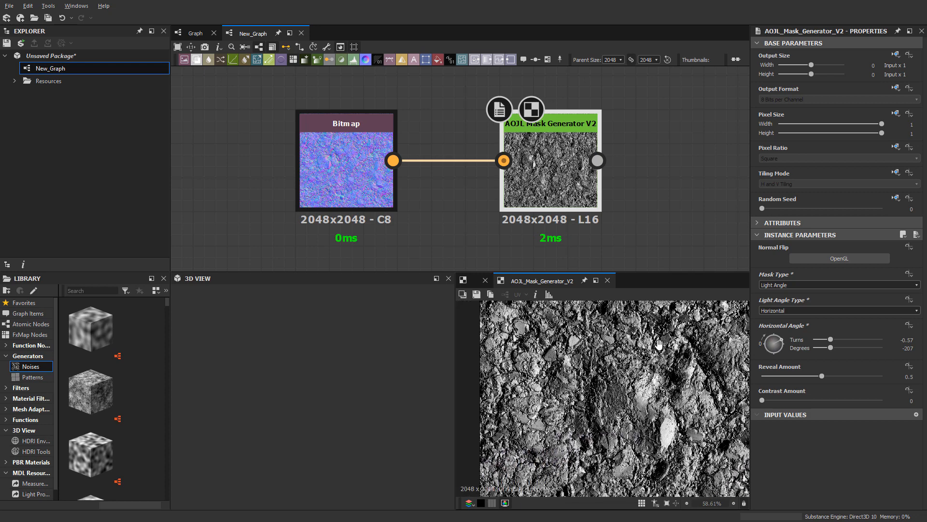
mouse_move(659, 347)
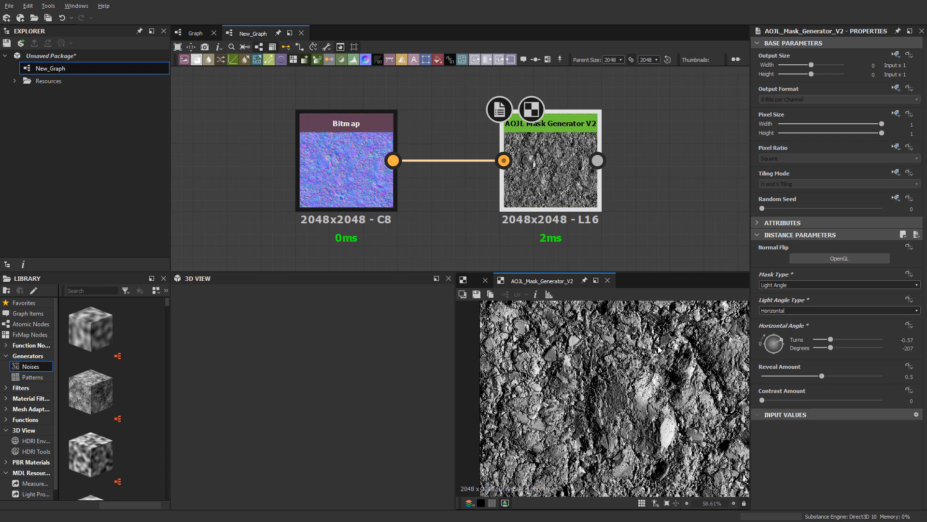
mouse_move(798, 309)
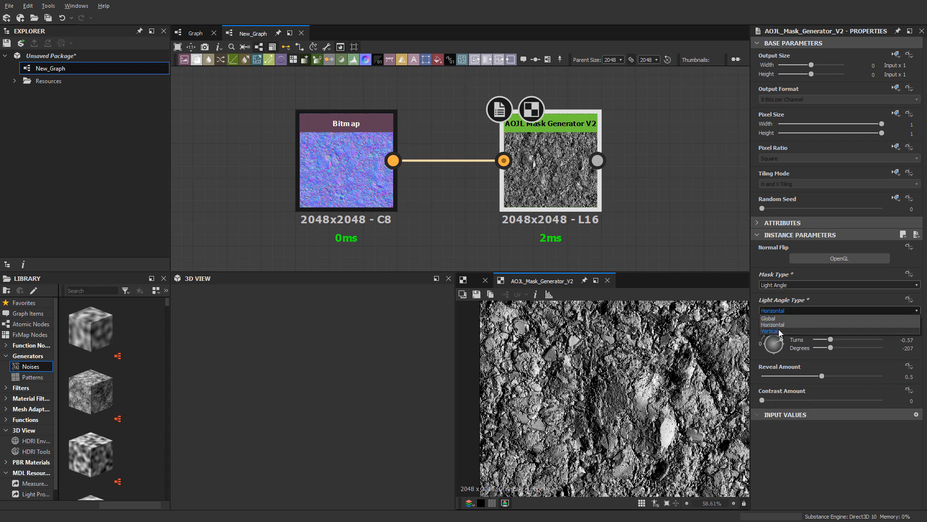
Step: Change the Light Angle Type dropdown to Vertical
click(773, 330)
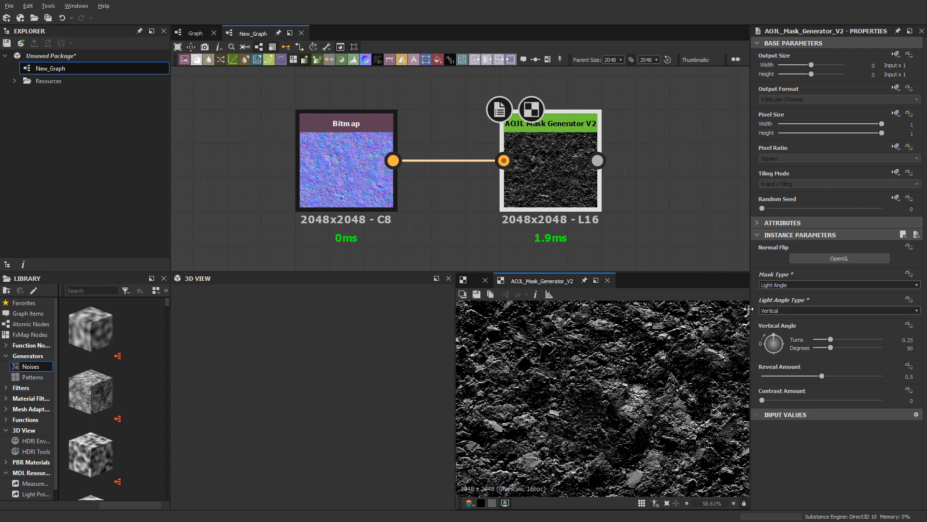
mouse_move(774, 338)
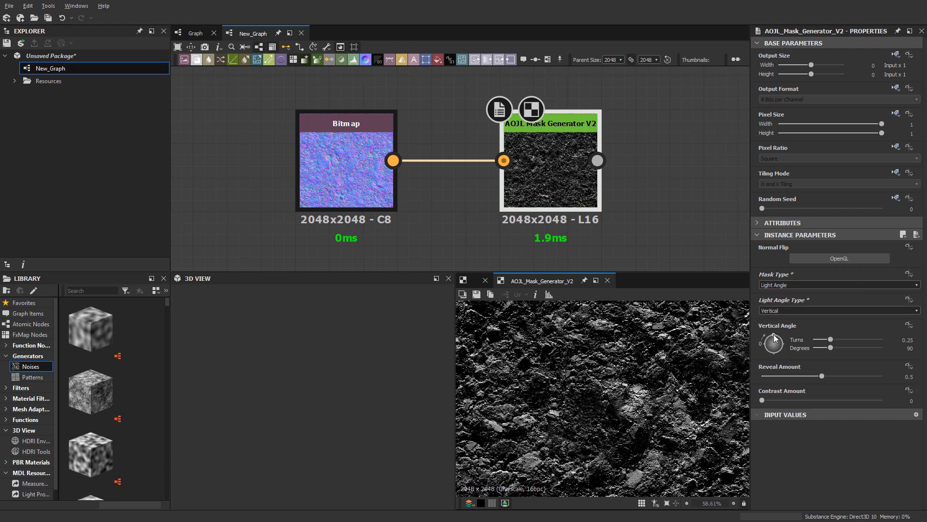
scroll(up, 3)
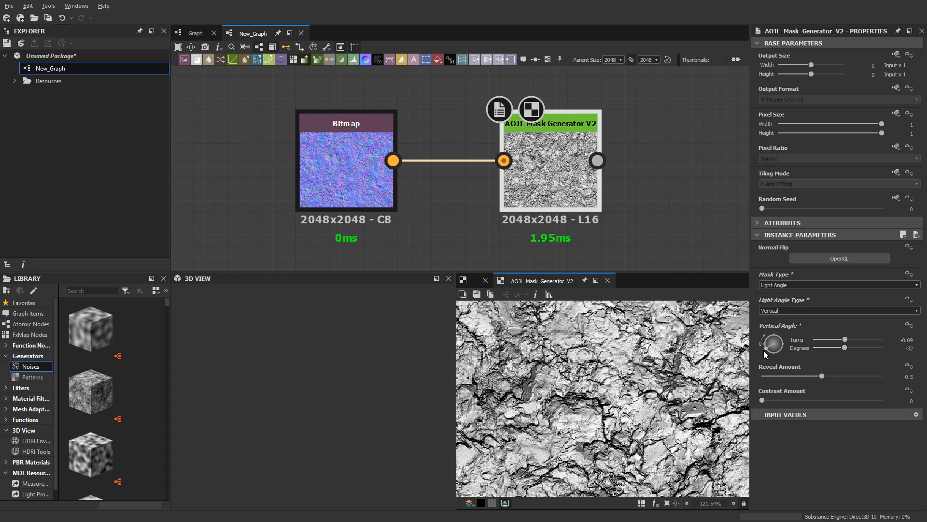
mouse_move(686, 359)
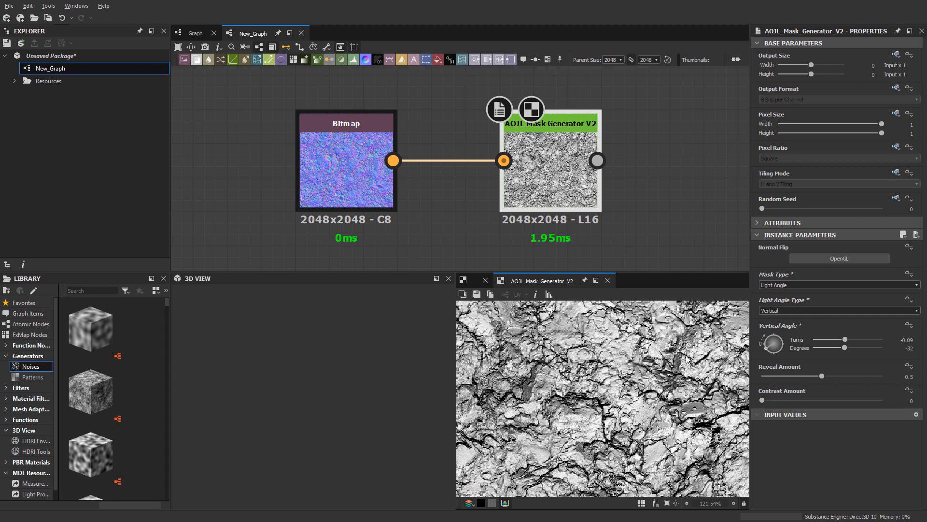